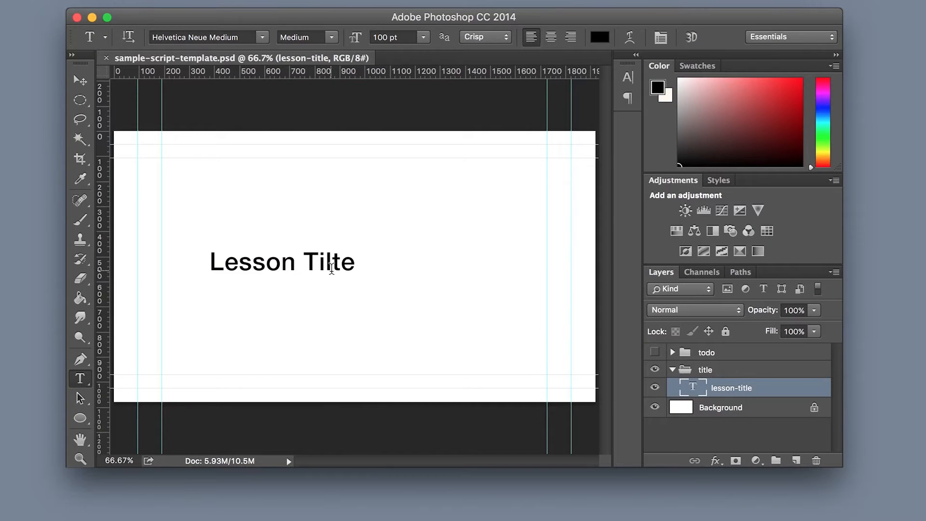
Step: Run the title-replacement script so the 'Lesson Tilte' layer reads 'Hello World'
{"action": "left_click", "coordinate": [57, 292]}
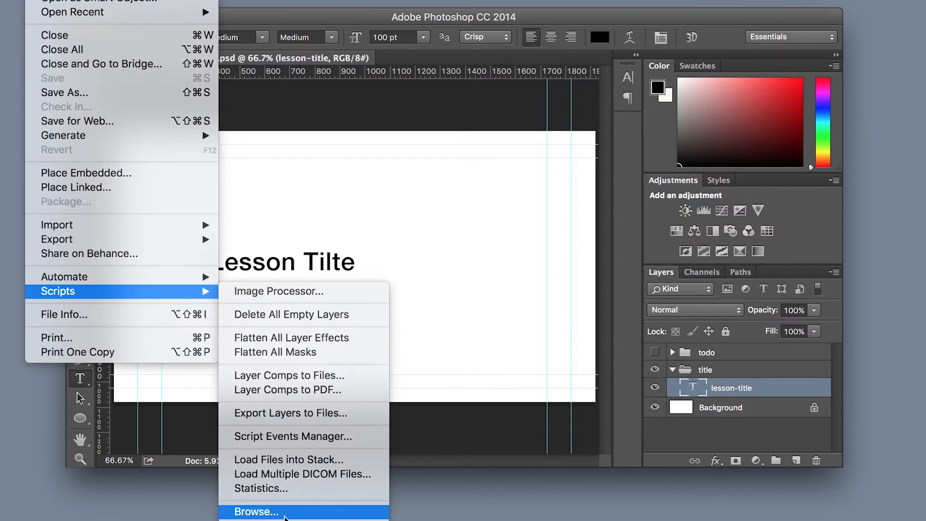
{"action": "left_click", "coordinate": [258, 511]}
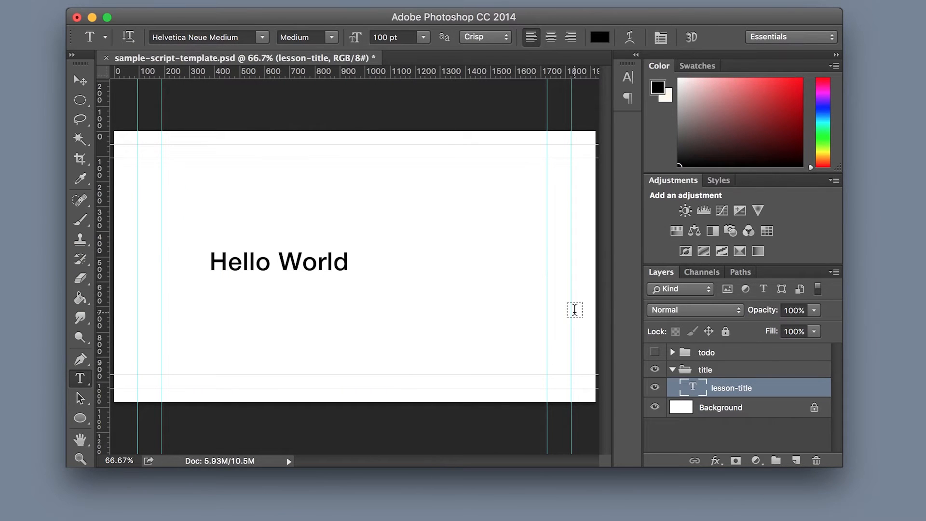